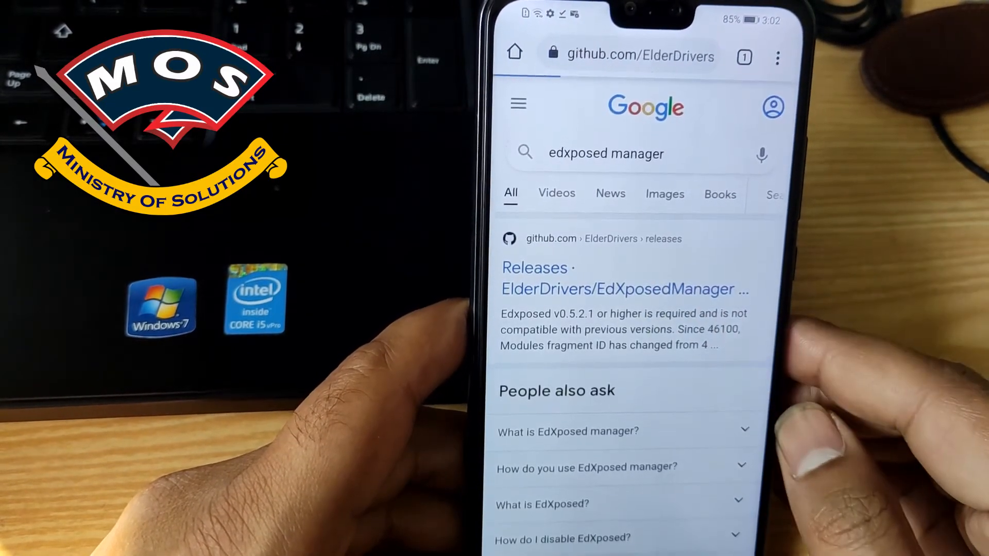
# Step: Download the EdXposedManager-4.6.2 release APK from the project's GitHub Releases assets
pyautogui.click(624, 277)
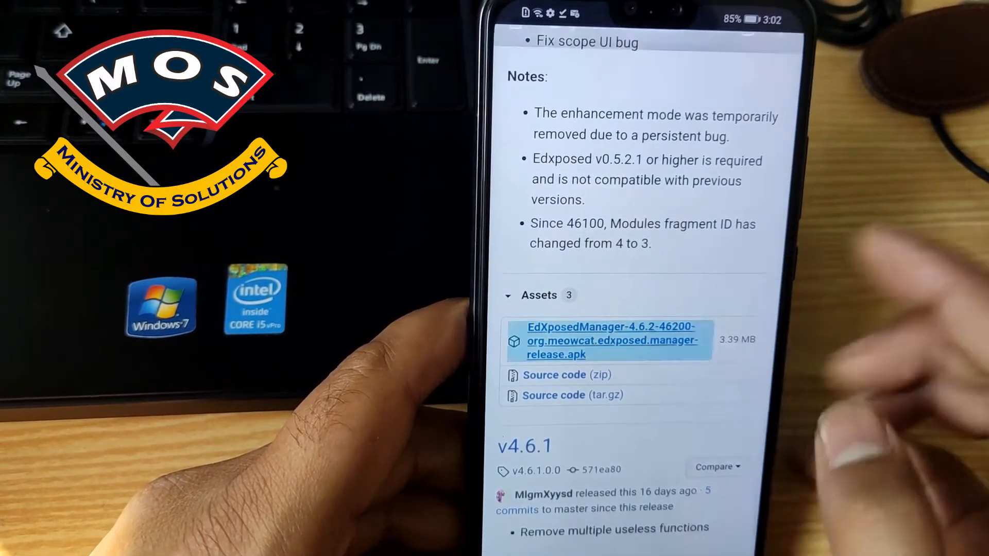
pyautogui.click(610, 340)
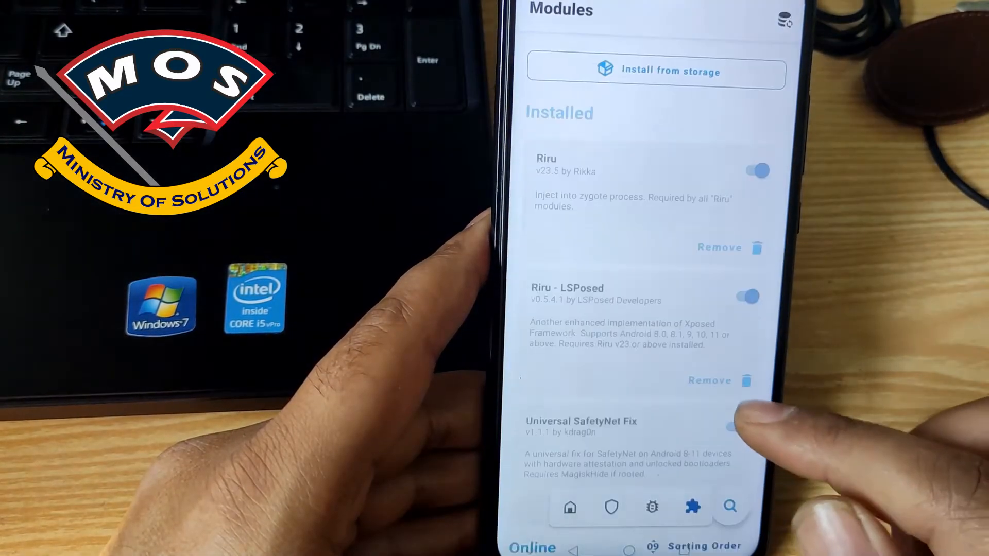
# Step: Search the Modules list for 'ed' to surface Riru - EdXposed v0.5.2.2_4683-master
pyautogui.click(735, 427)
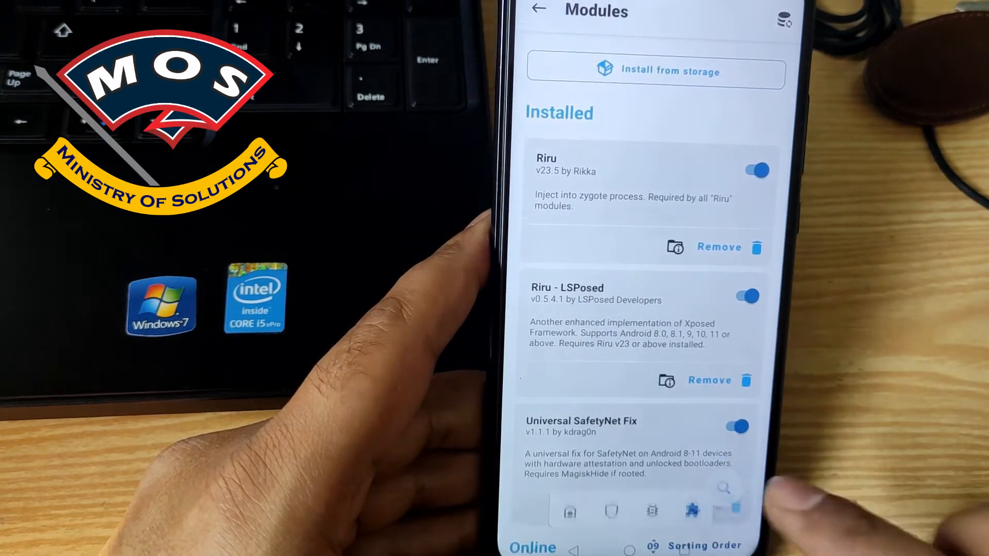
pyautogui.click(723, 488)
pyautogui.write('ed')
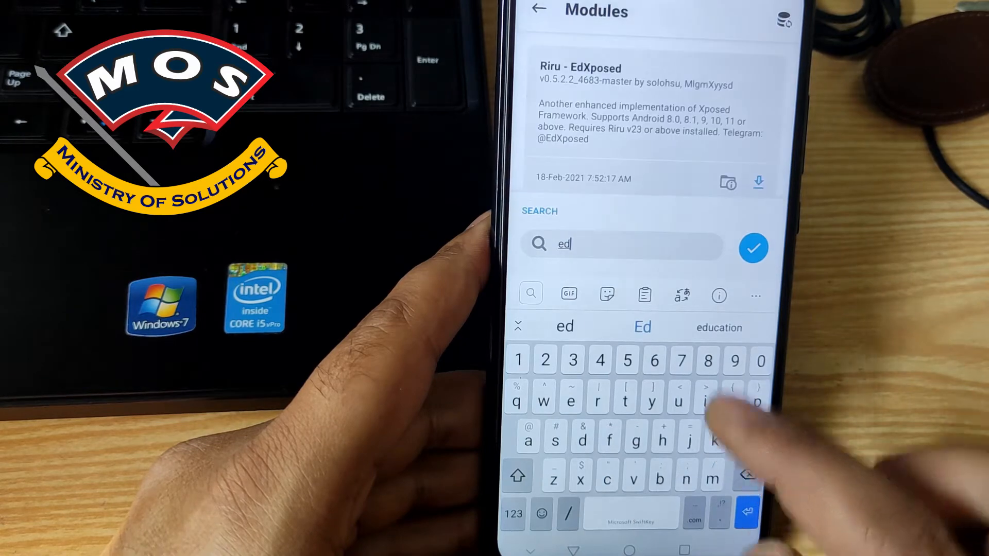
pyautogui.click(753, 248)
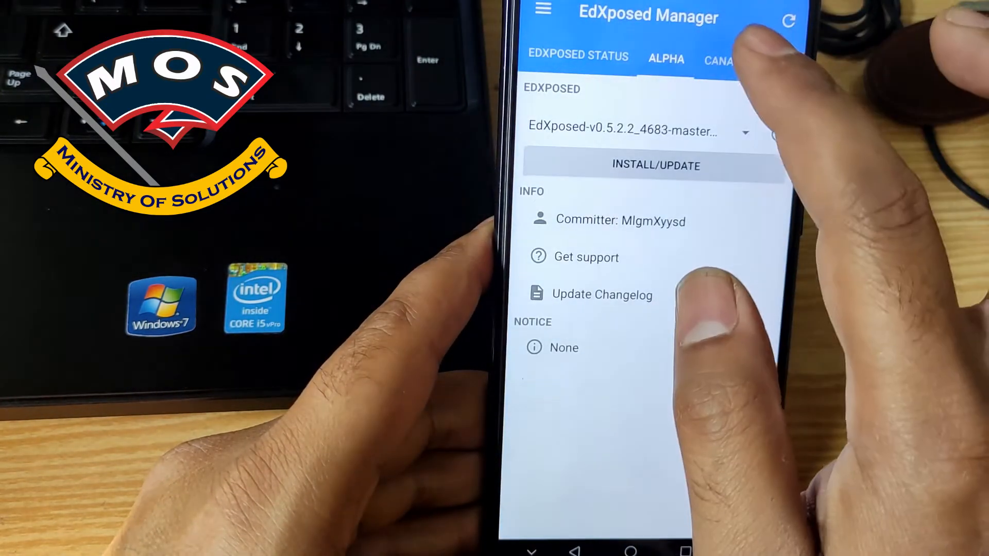
# Step: Start INSTALL/UPDATE for EdXposed-v0.5.2.2_4683-master on the ALPHA tab and confirm the ZIP download
pyautogui.click(637, 131)
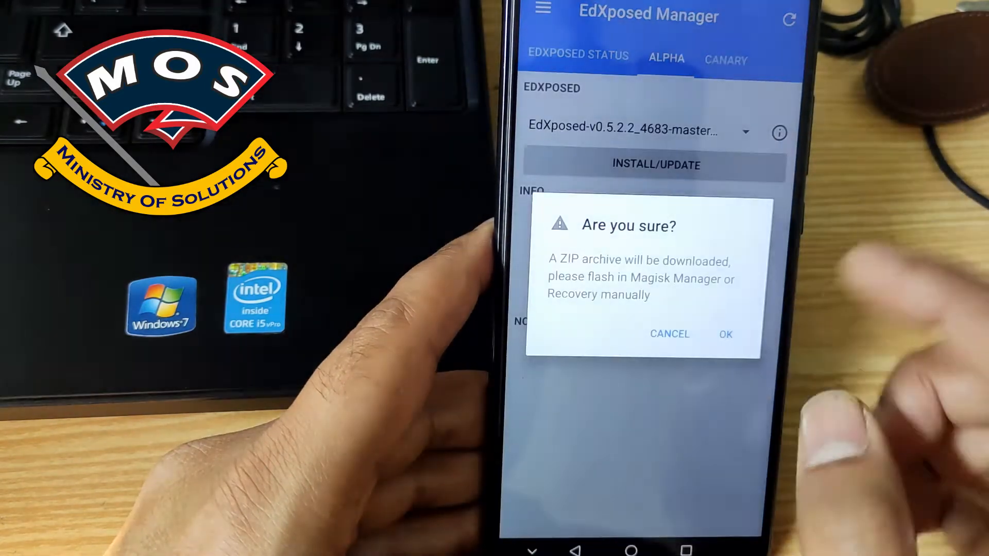
pyautogui.click(725, 334)
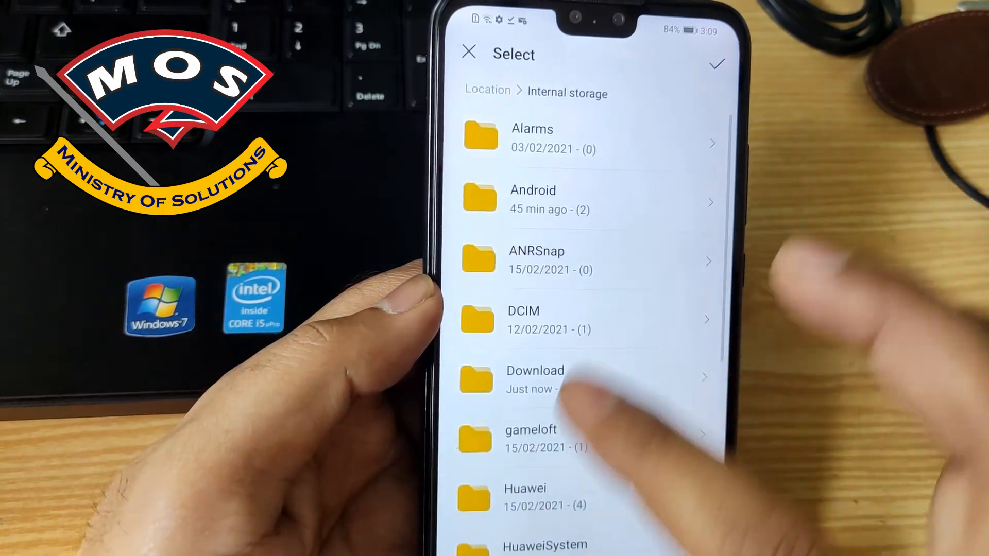
# Step: Browse the install-from-storage picker into Internal storage > Download holding the EdXposed ZIP
pyautogui.click(535, 378)
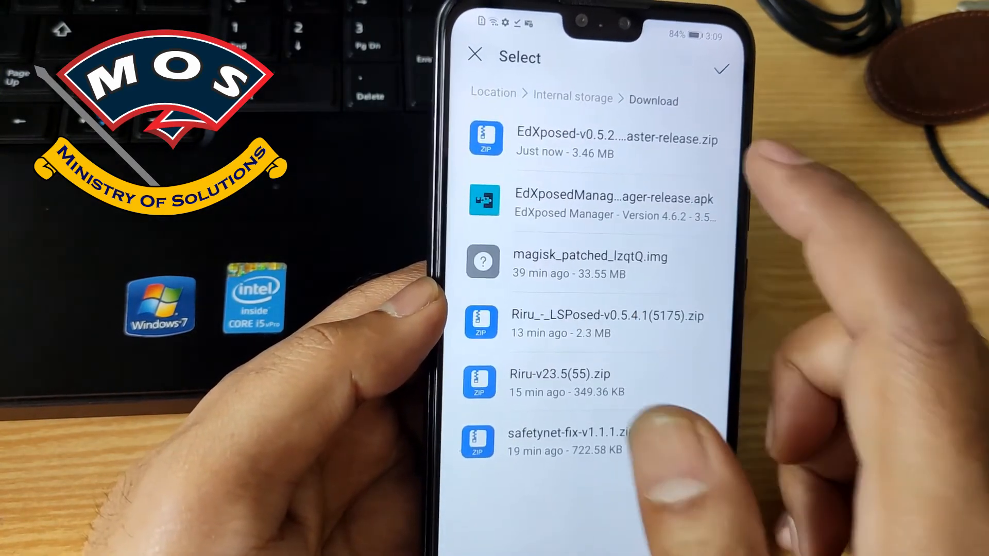